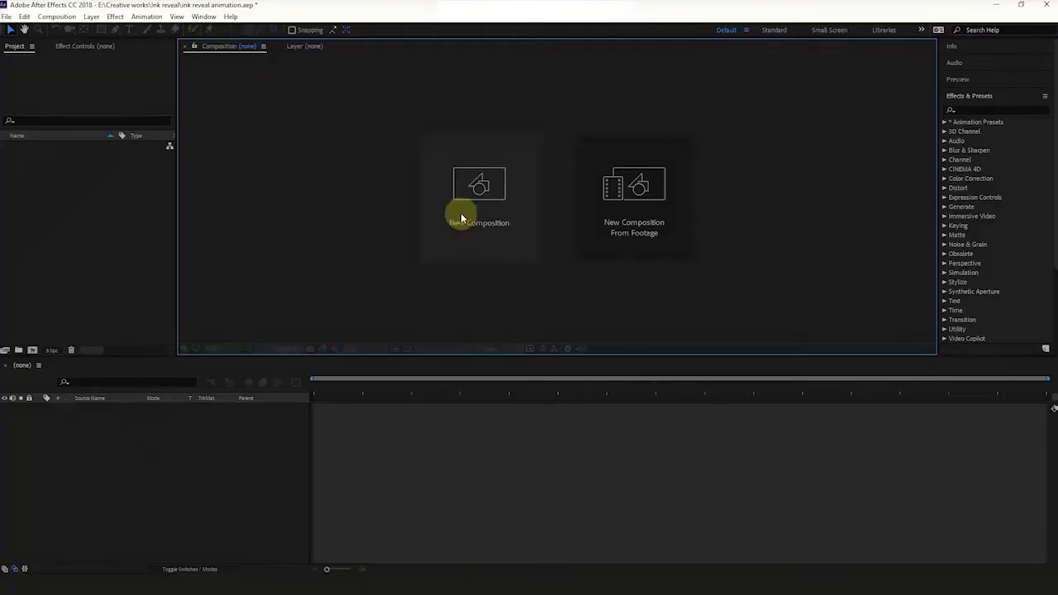
Create a composition named 'harry potter marauders map reveal animation' using the HDV/HDTV 720 25 preset
click(479, 195)
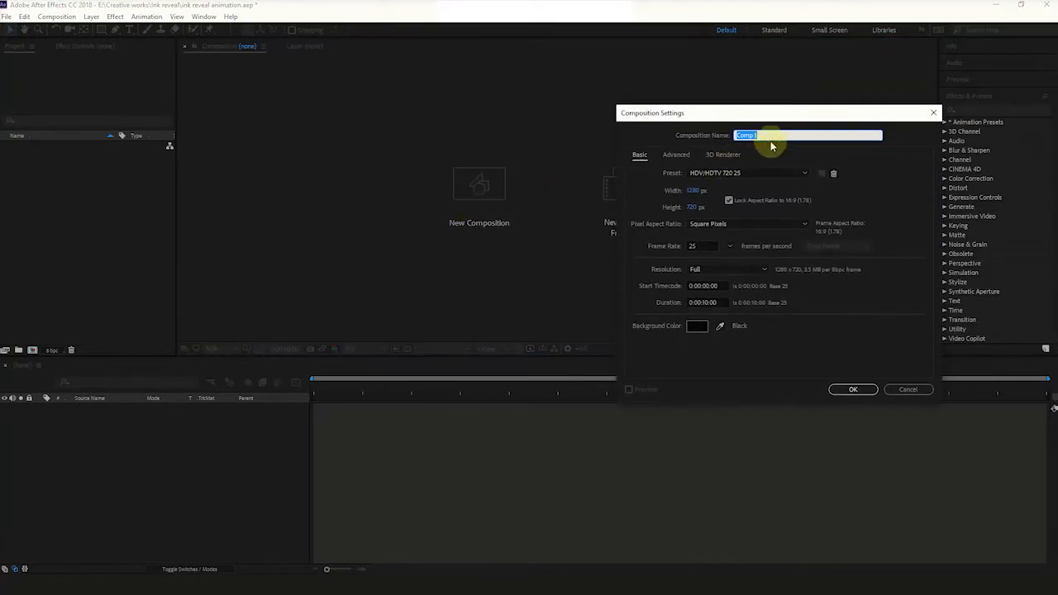
text(harry potter marauders map a)
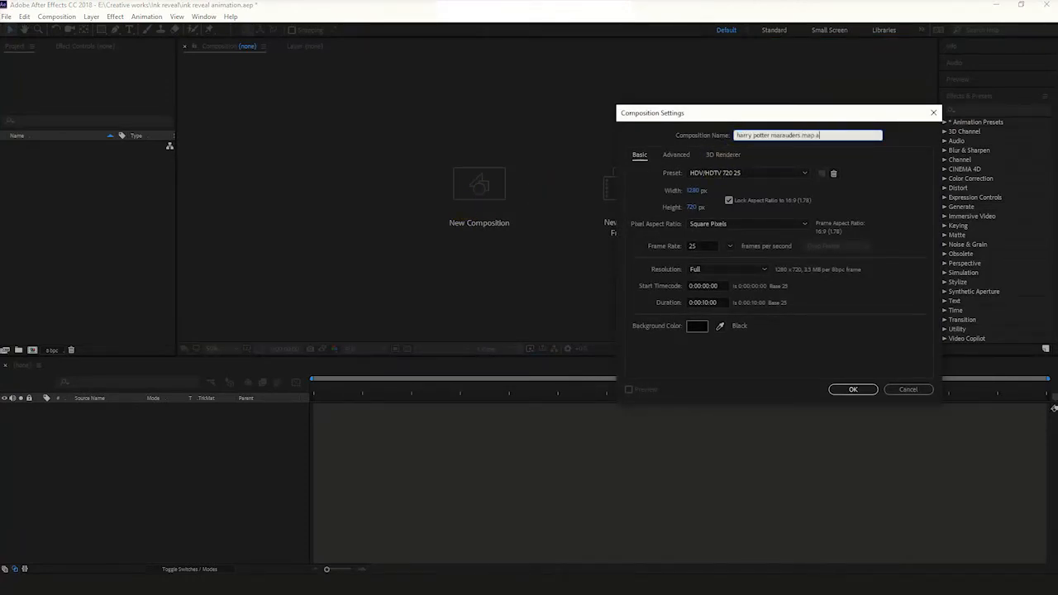
text(reveal)
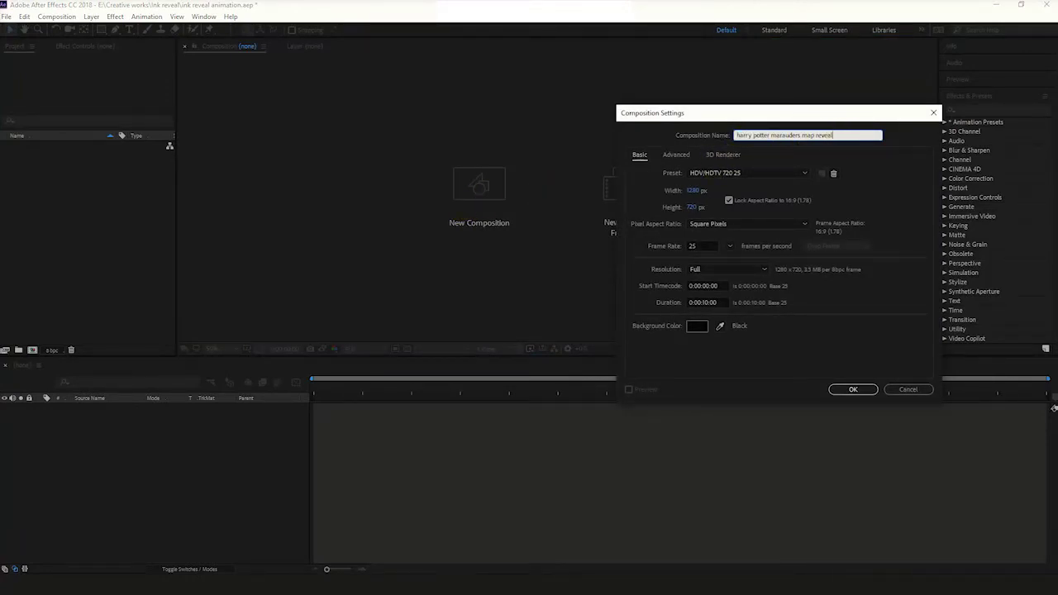
text(animation)
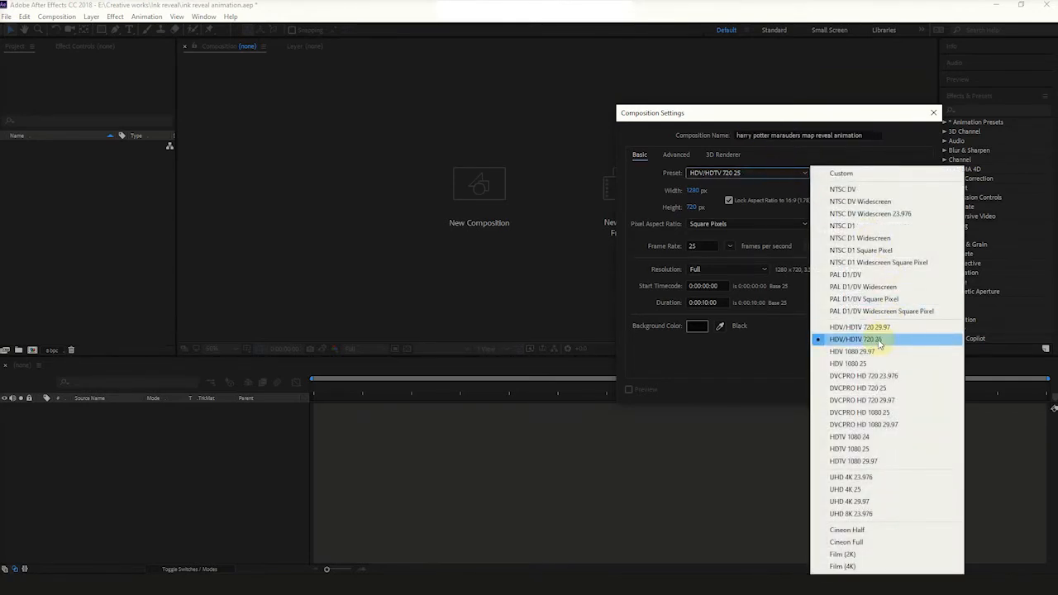
click(860, 339)
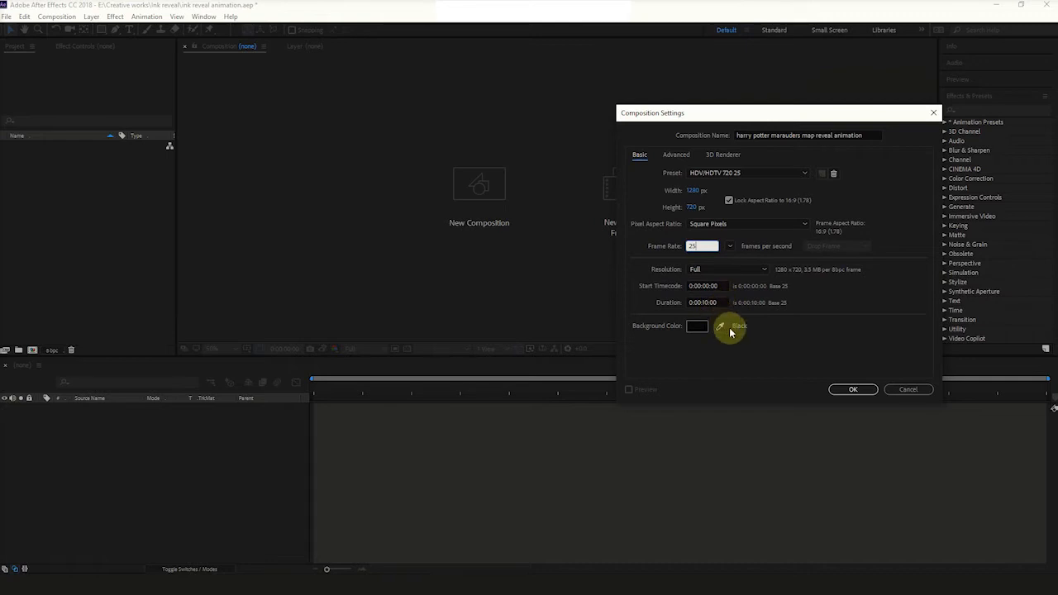
click(853, 390)
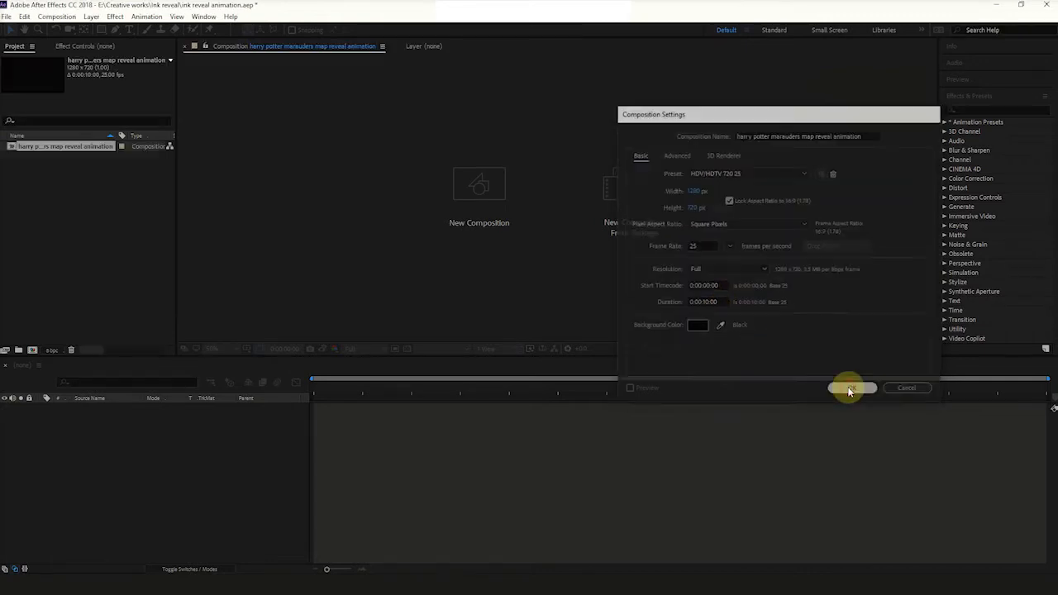
click(852, 387)
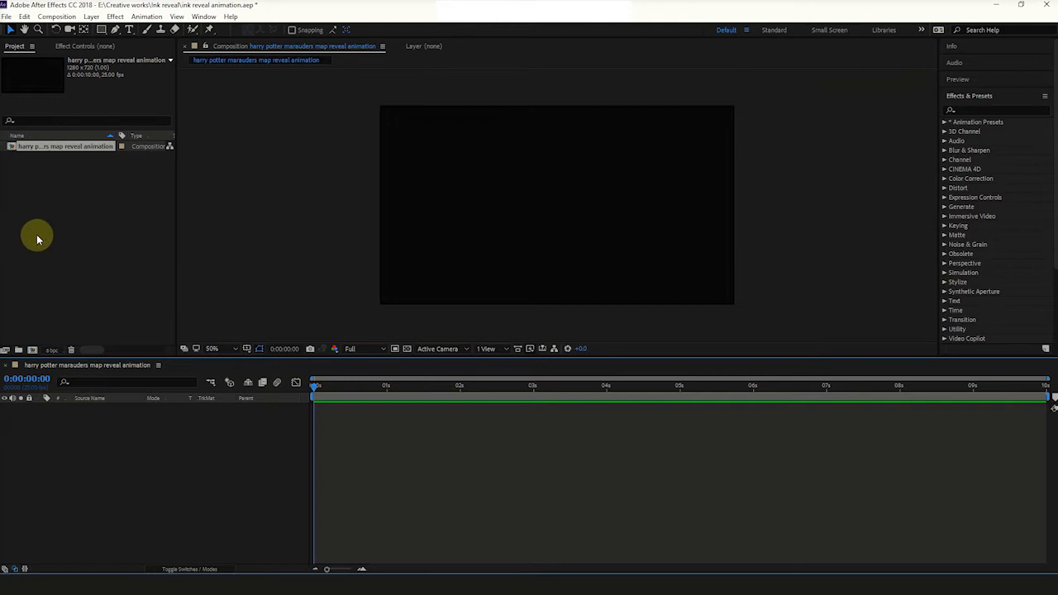
Import front page.png, Ink Transition.mov and marauders map.png, declining the composition-from-selection prompt
right_click(36, 240)
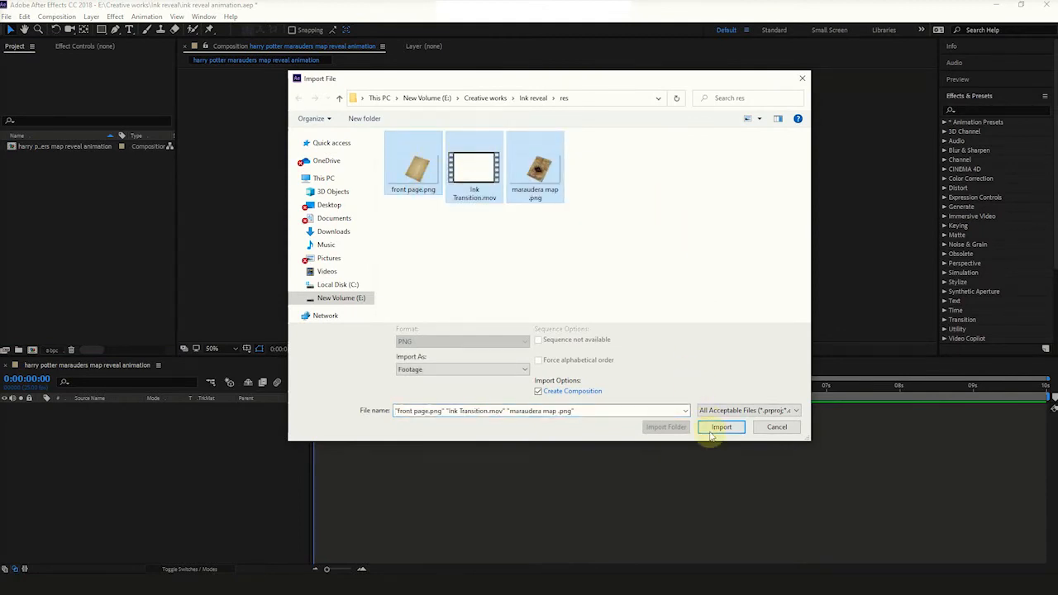
click(721, 427)
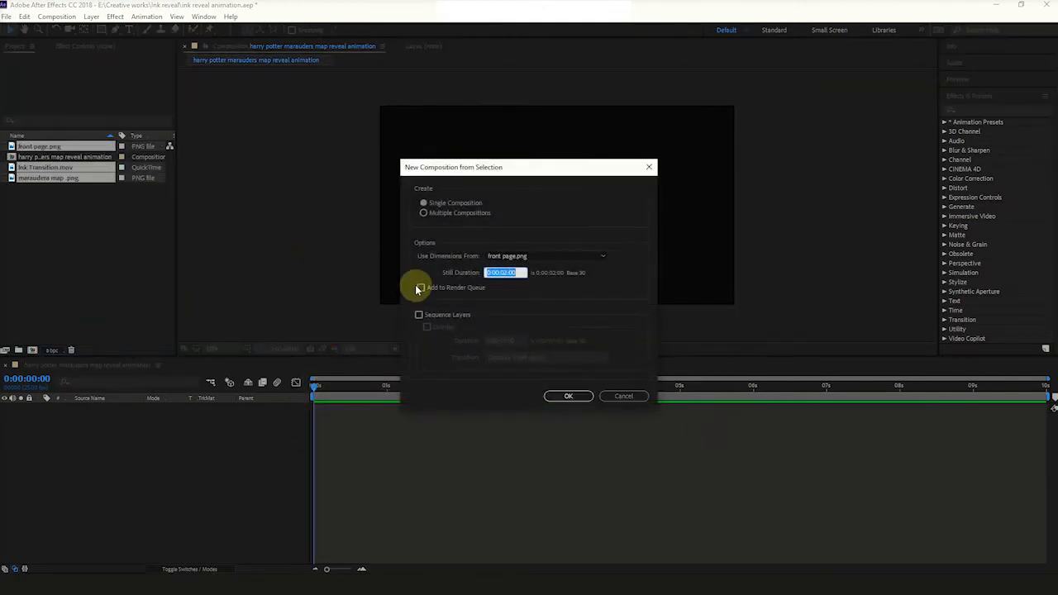
click(569, 397)
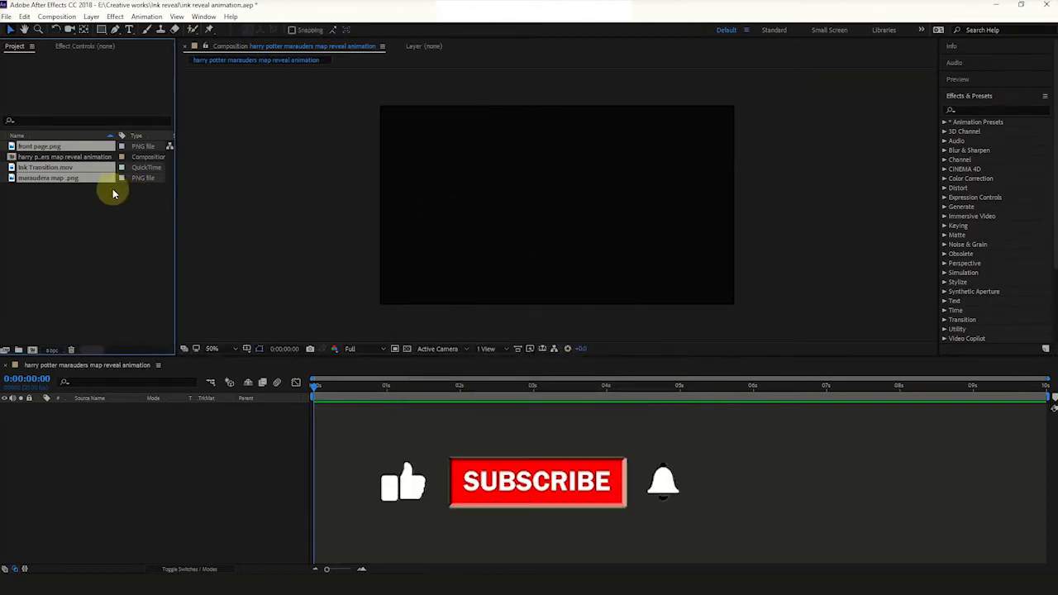
click(48, 178)
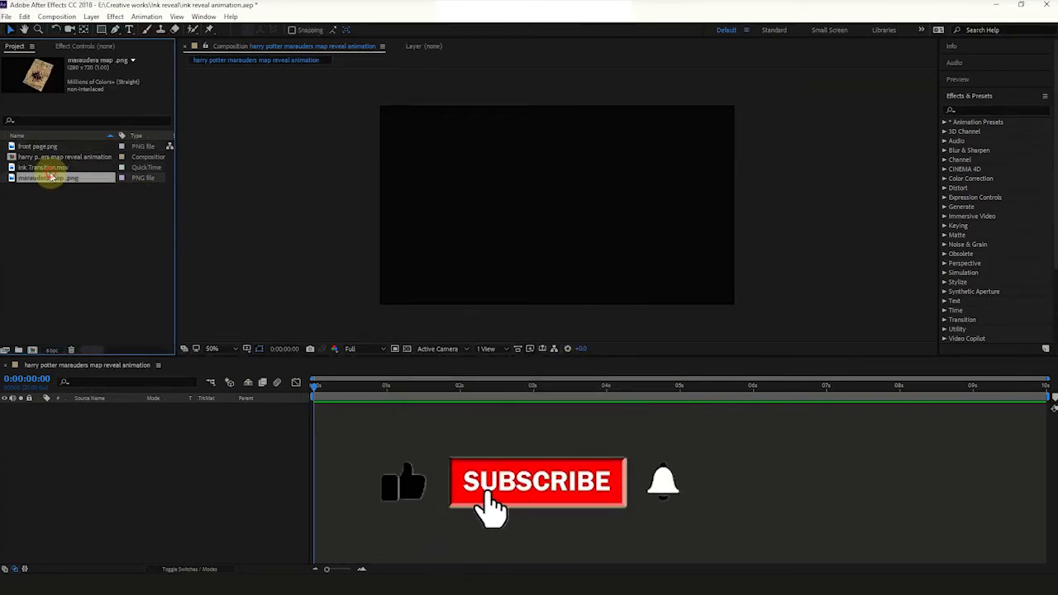
click(43, 167)
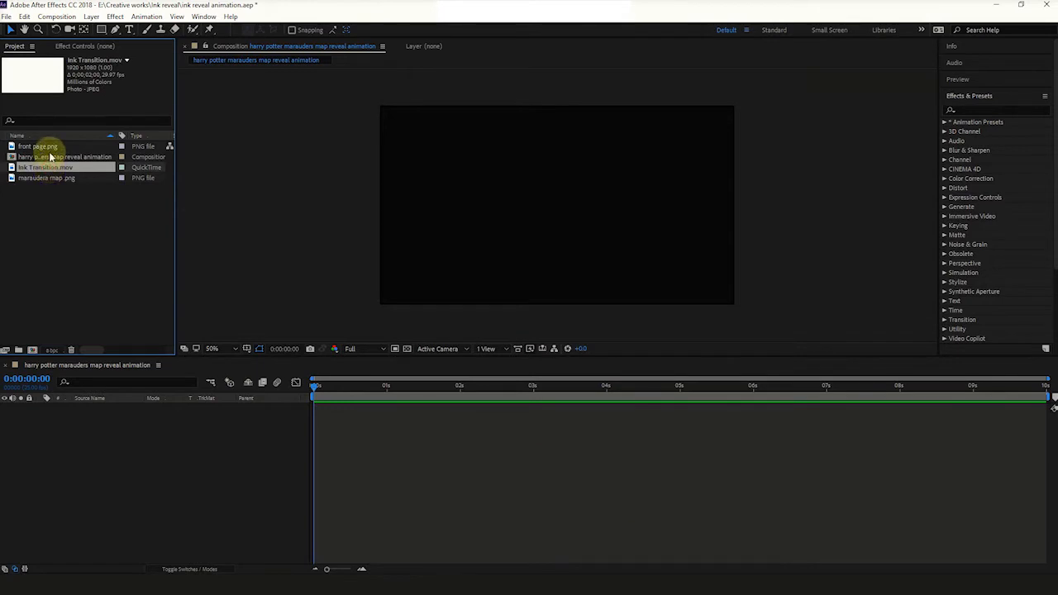
Layer Ink Transition.mov over marauders map.png over front page.png in the timeline
click(39, 146)
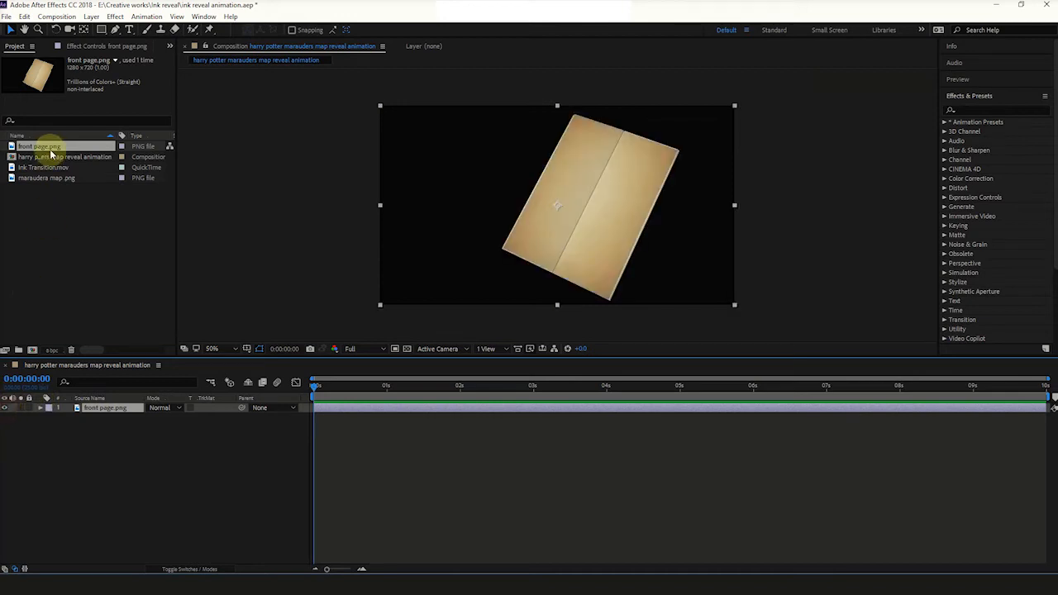
mouse_move(36, 179)
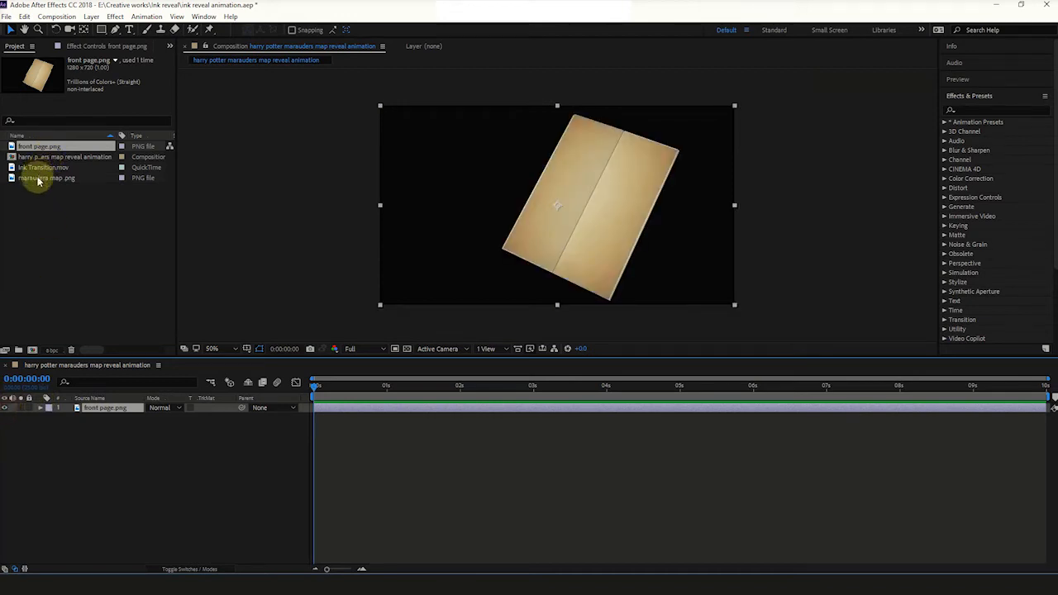
click(46, 179)
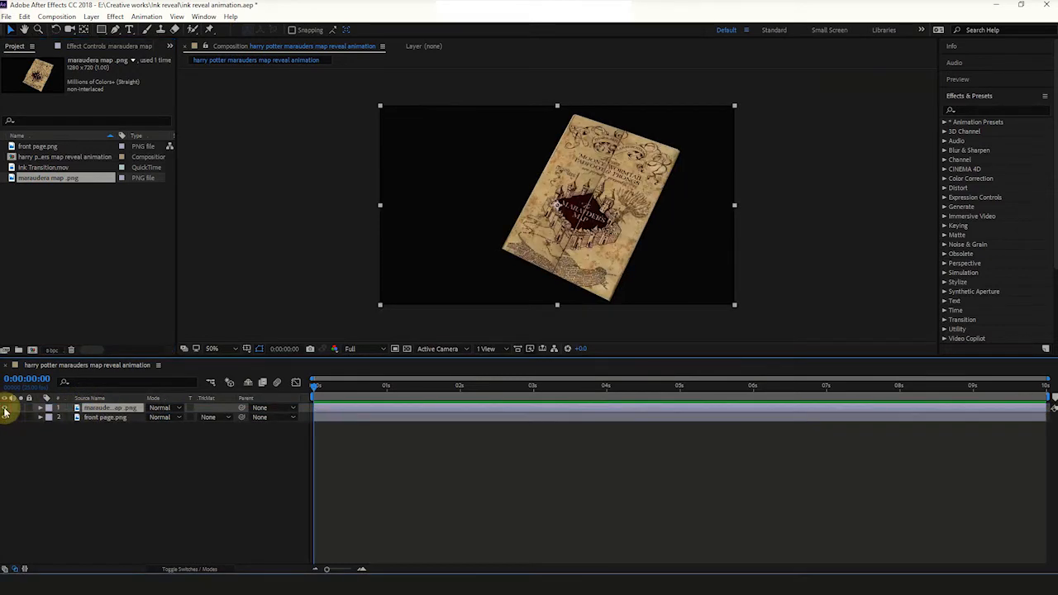
click(43, 167)
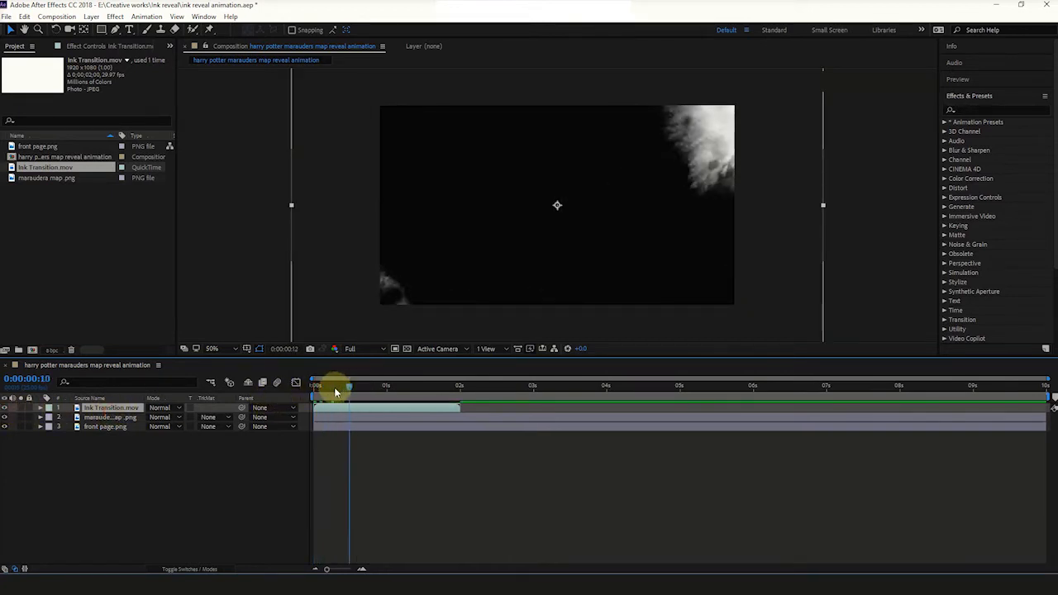
Rotate the Ink Transition layer to the map's tilt and mask it around the map's corners
key(s)
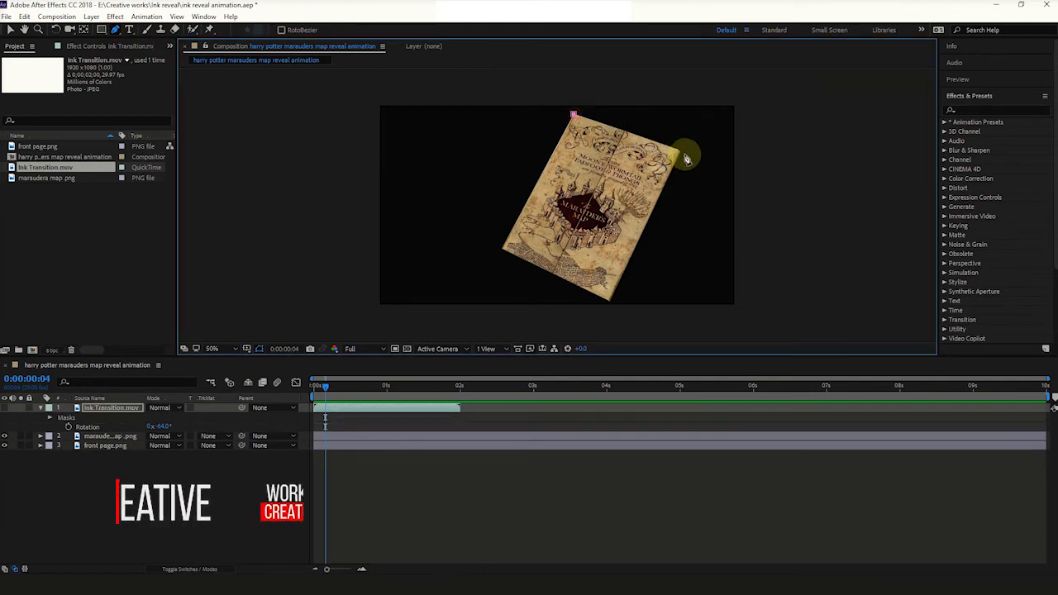
drag(687, 157, 611, 308)
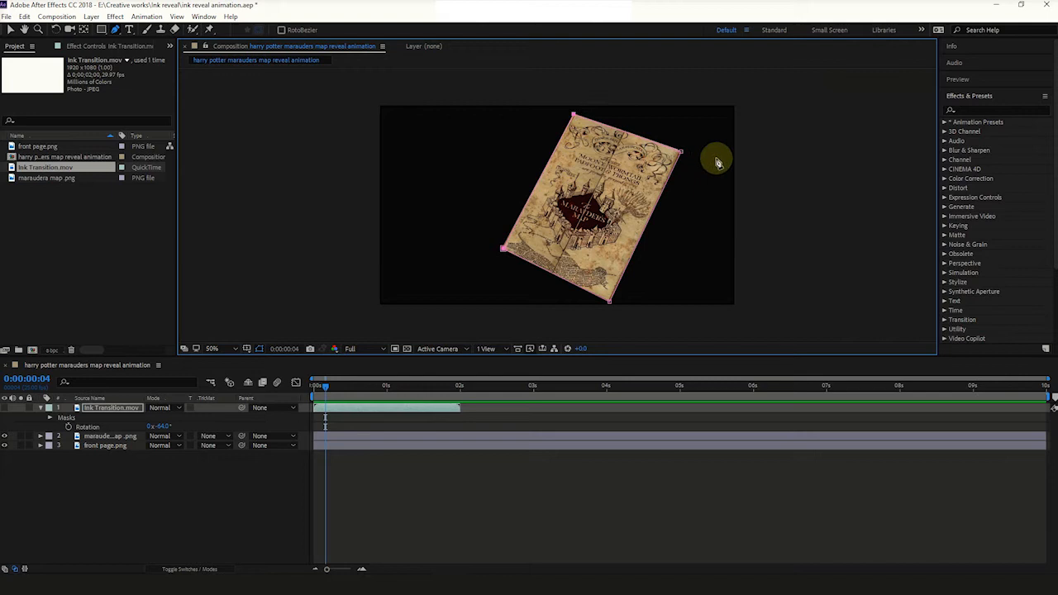
mouse_move(661, 169)
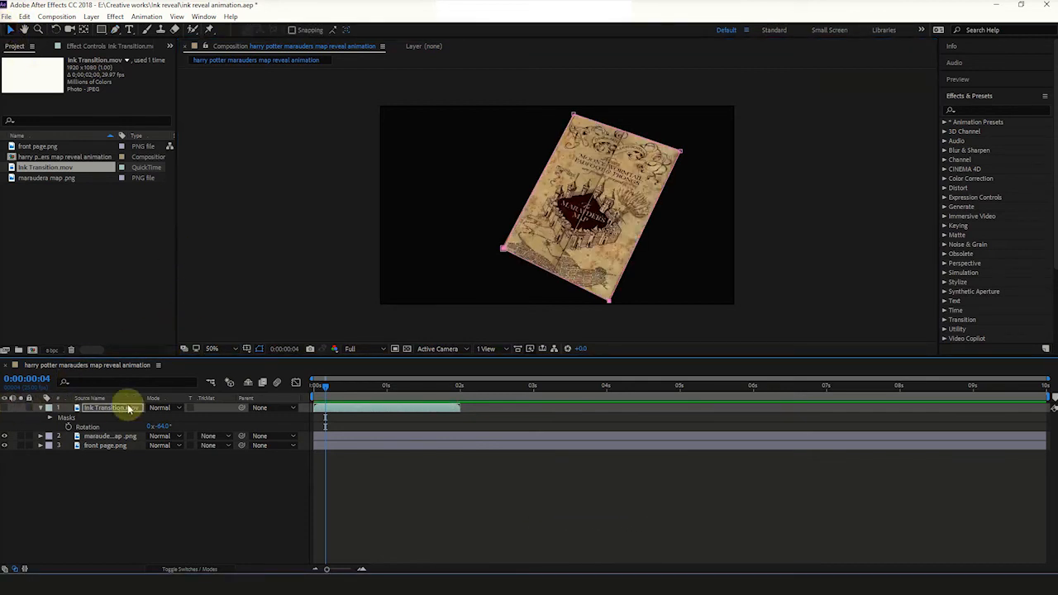
Return the playhead to 0:00:00:00 and reveal the Mode and TrkMat columns for the layers
click(318, 385)
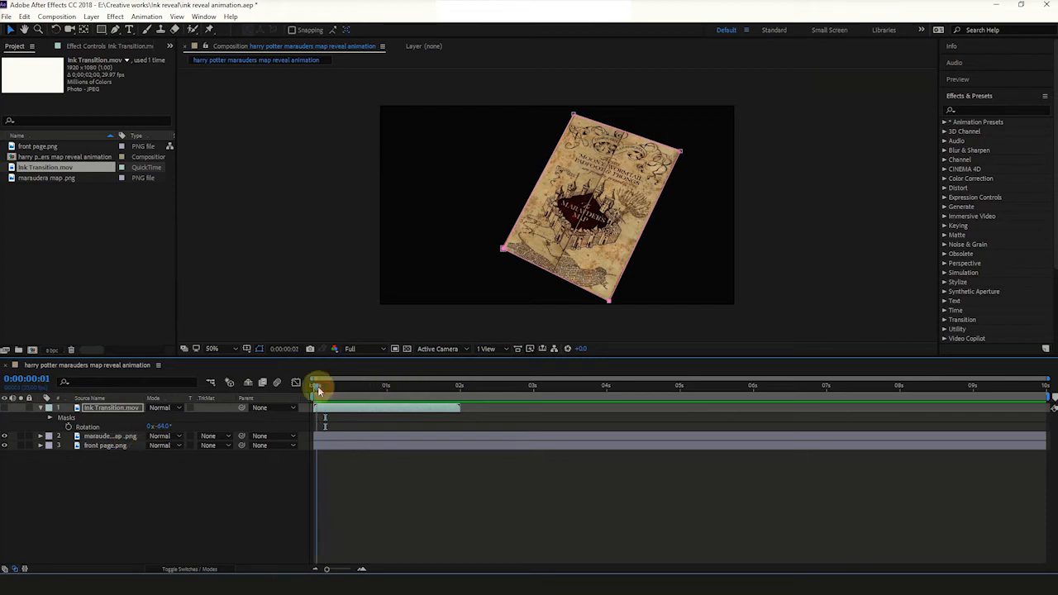
drag(316, 387, 330, 387)
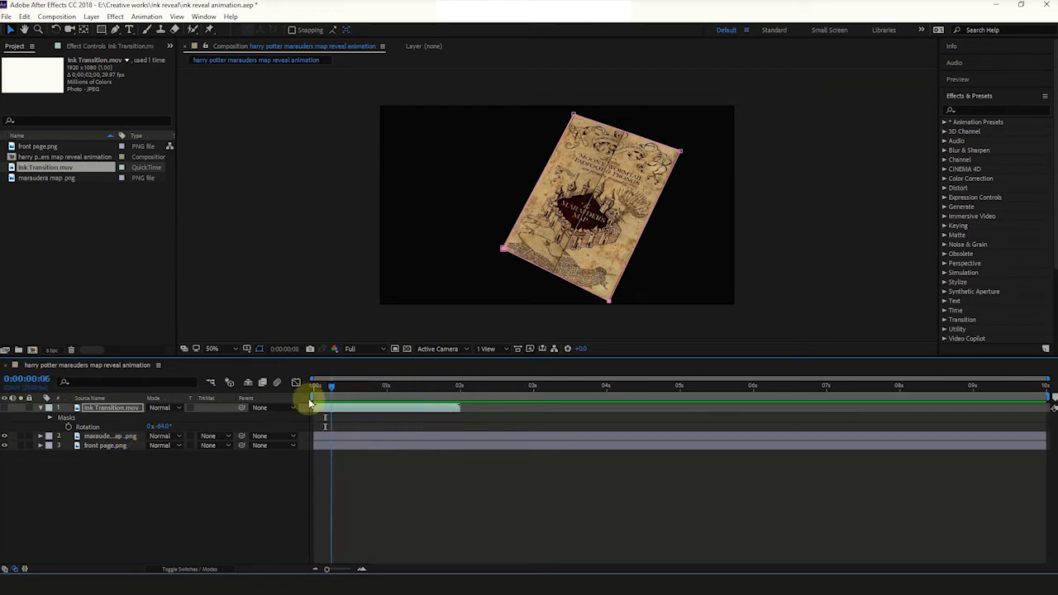
drag(331, 387, 312, 387)
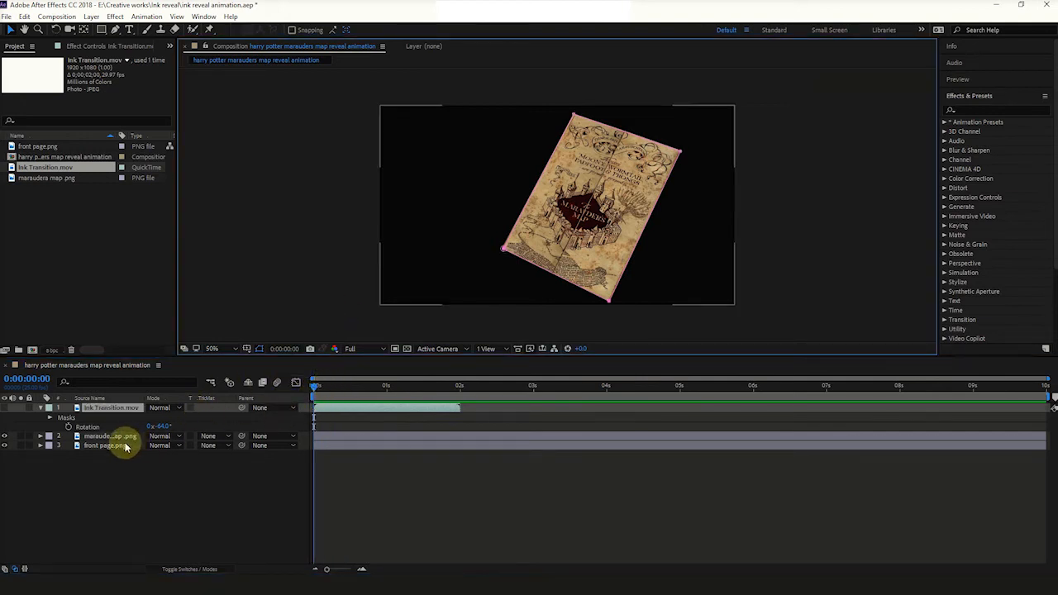
click(109, 437)
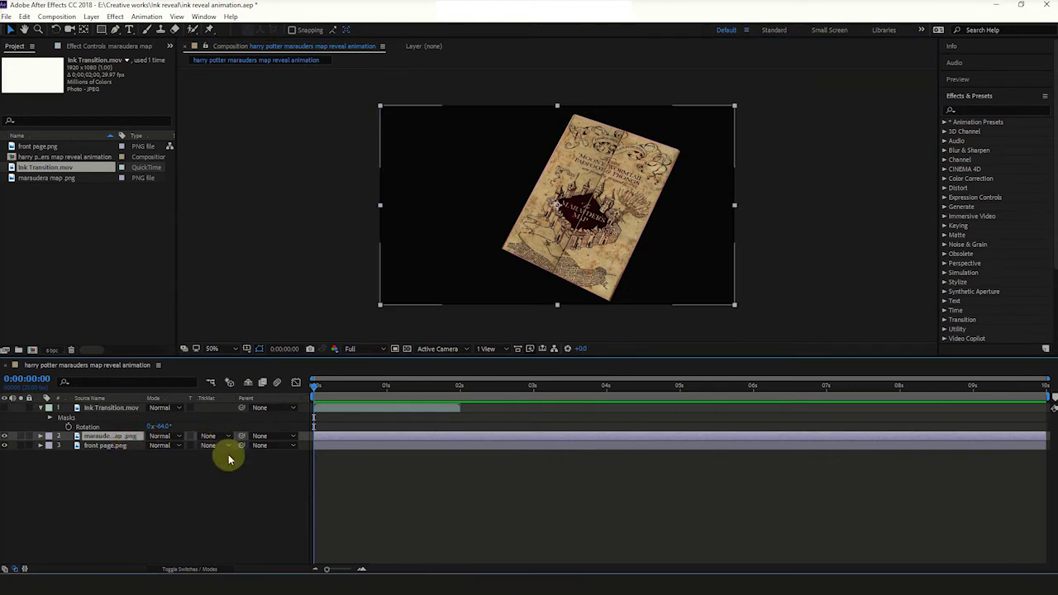
click(182, 569)
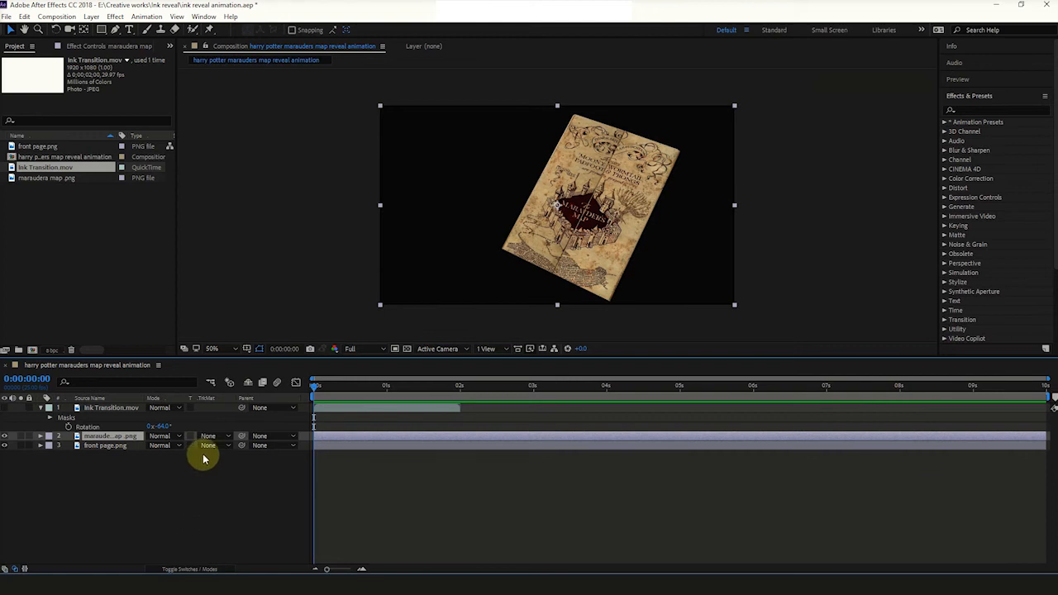
Set the map layer's track matte to Luma Matte 'Ink Transition.mov' and scrub to preview the reveal
click(208, 436)
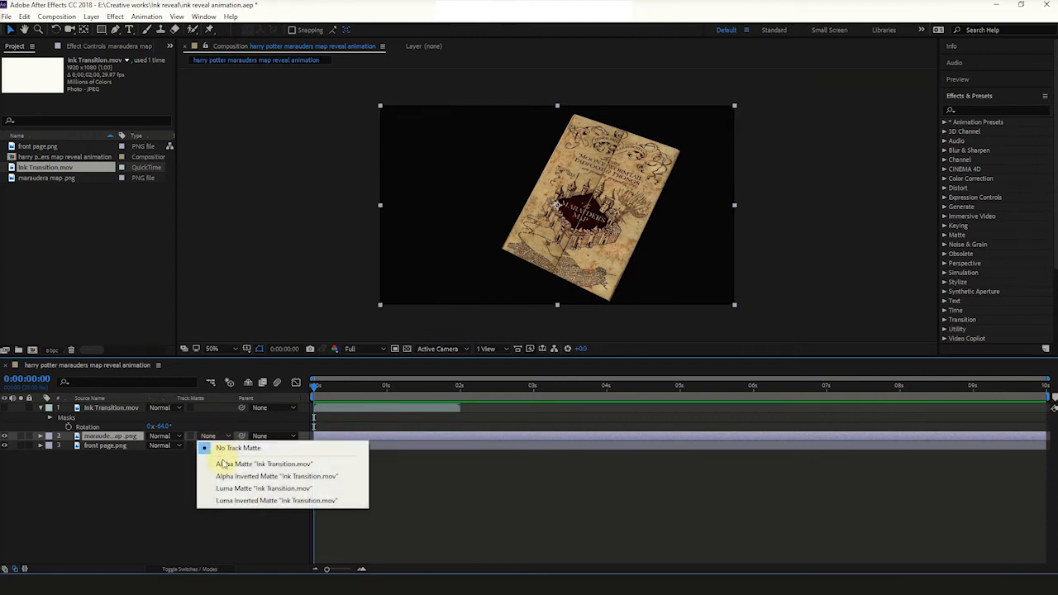
click(263, 488)
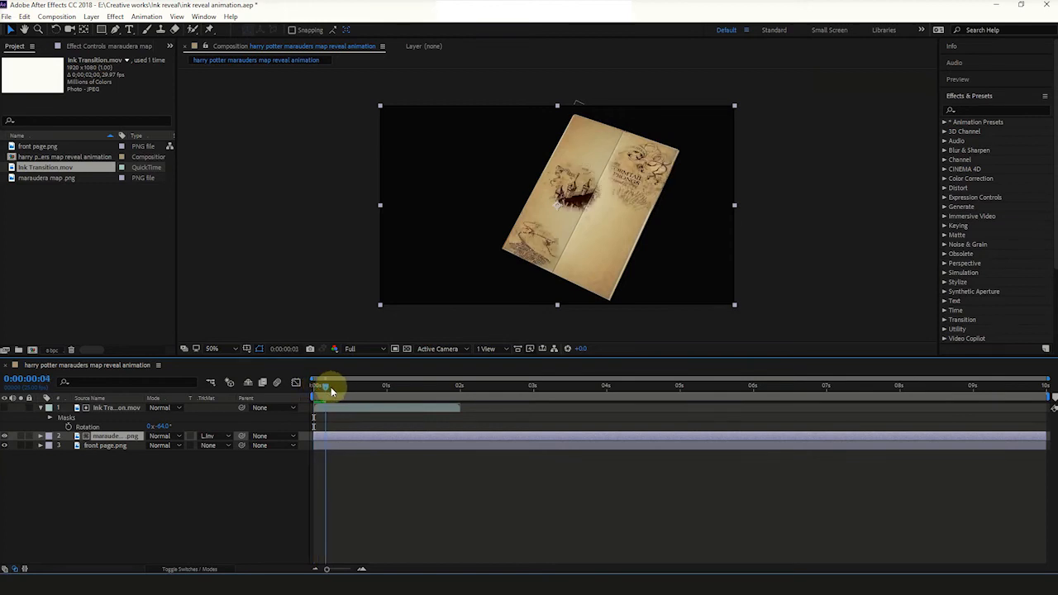
drag(328, 387, 427, 387)
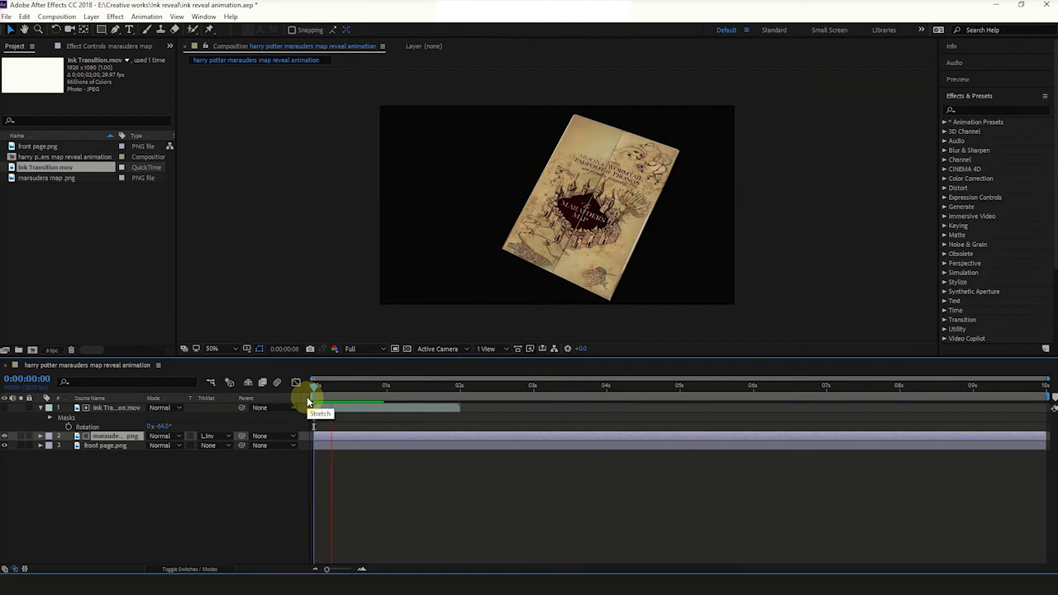
click(405, 394)
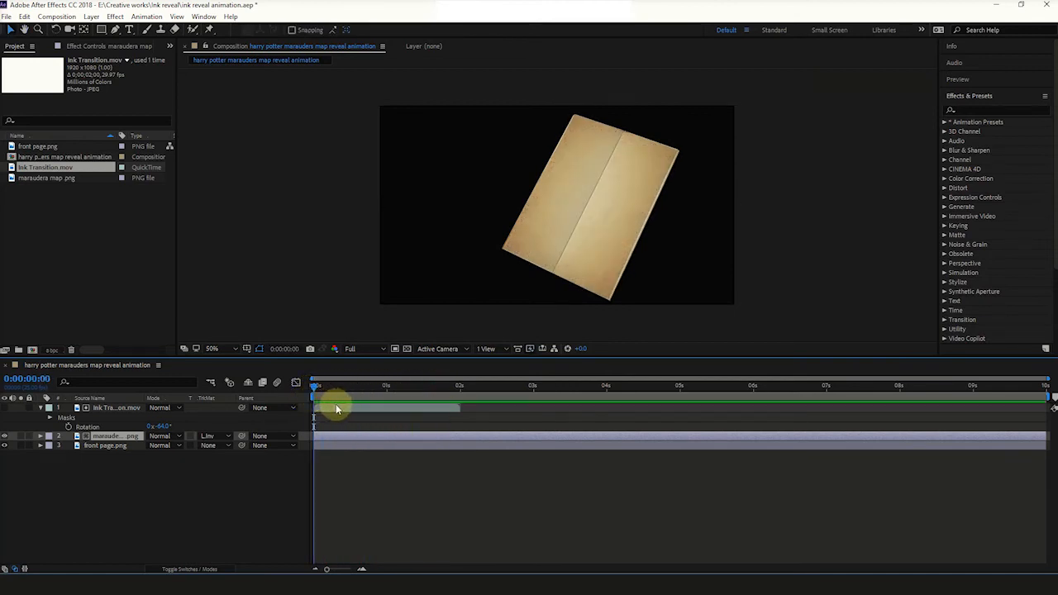
drag(337, 409, 395, 408)
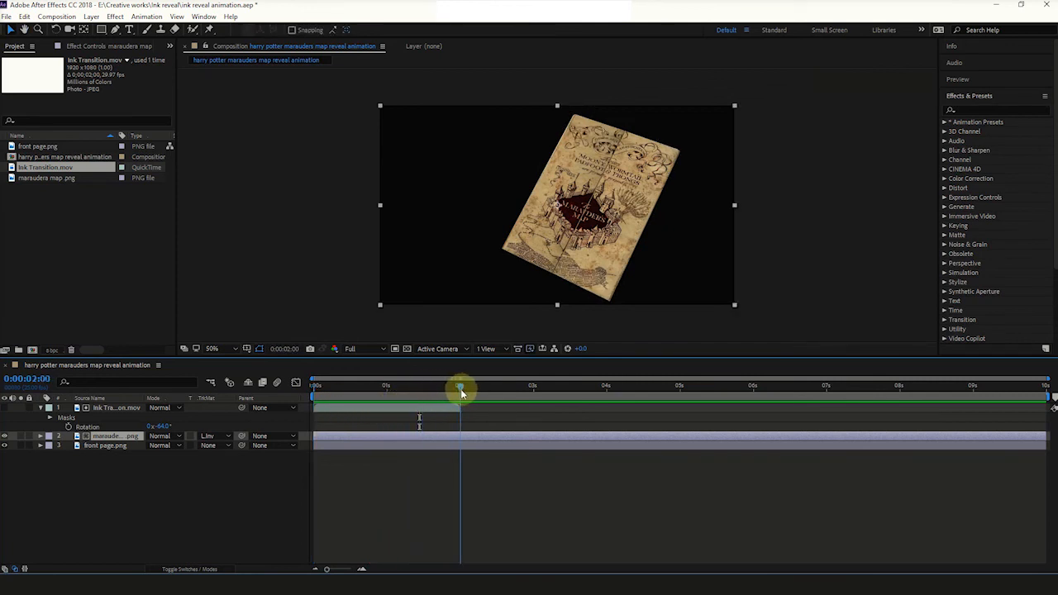
mouse_move(883, 417)
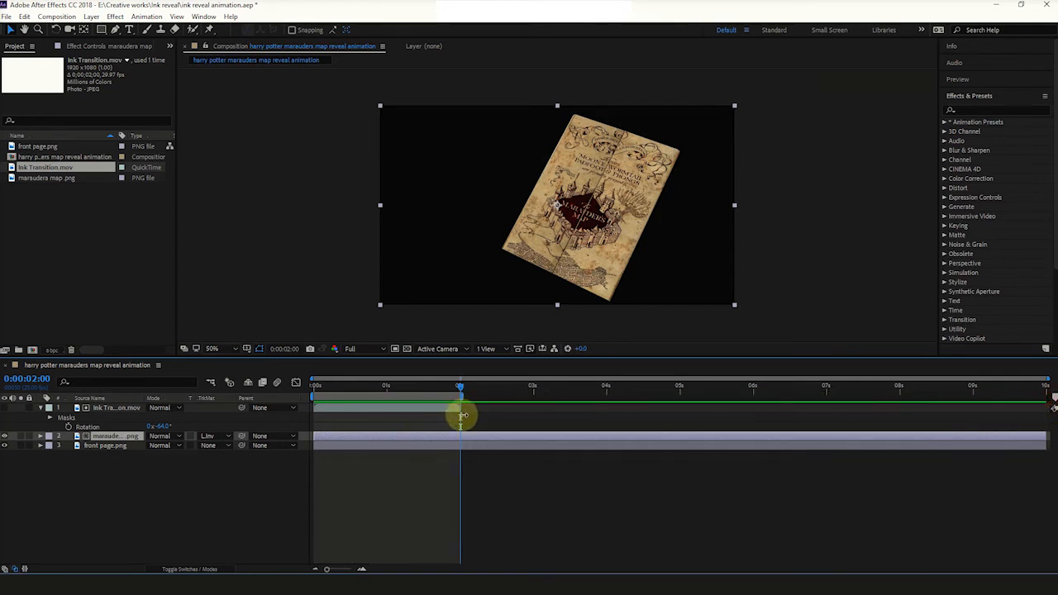
End the work area at 0:00:02:00 and scrub the reveal back to its first frame
drag(460, 387, 457, 387)
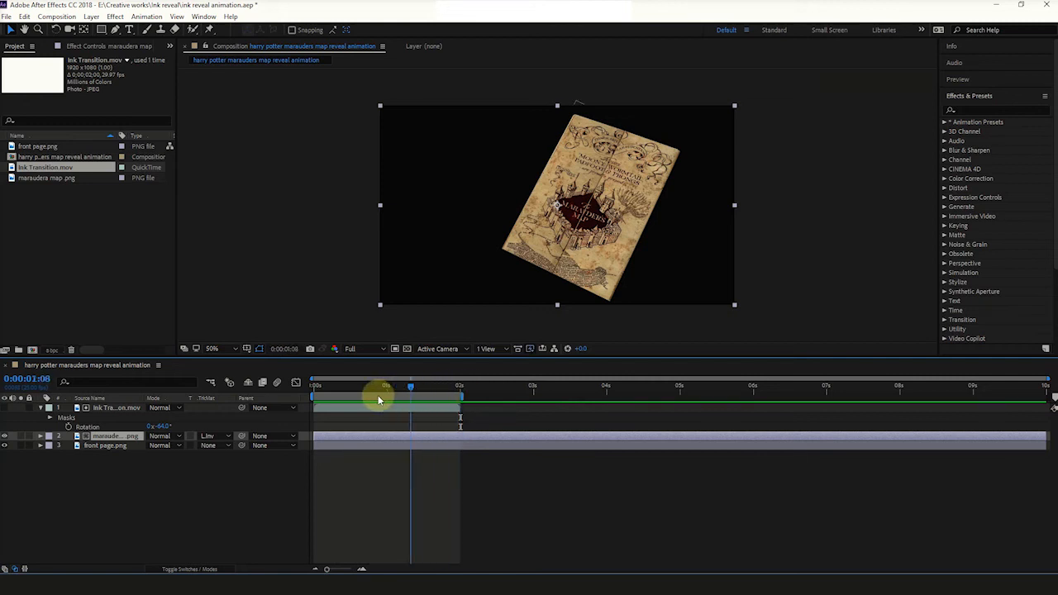
drag(411, 387, 346, 387)
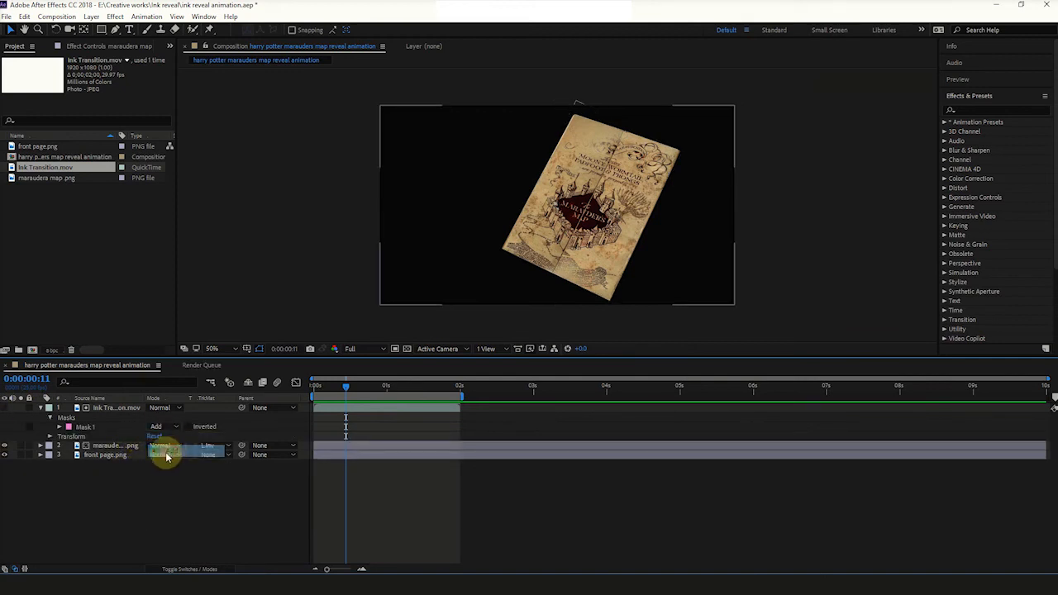
click(39, 408)
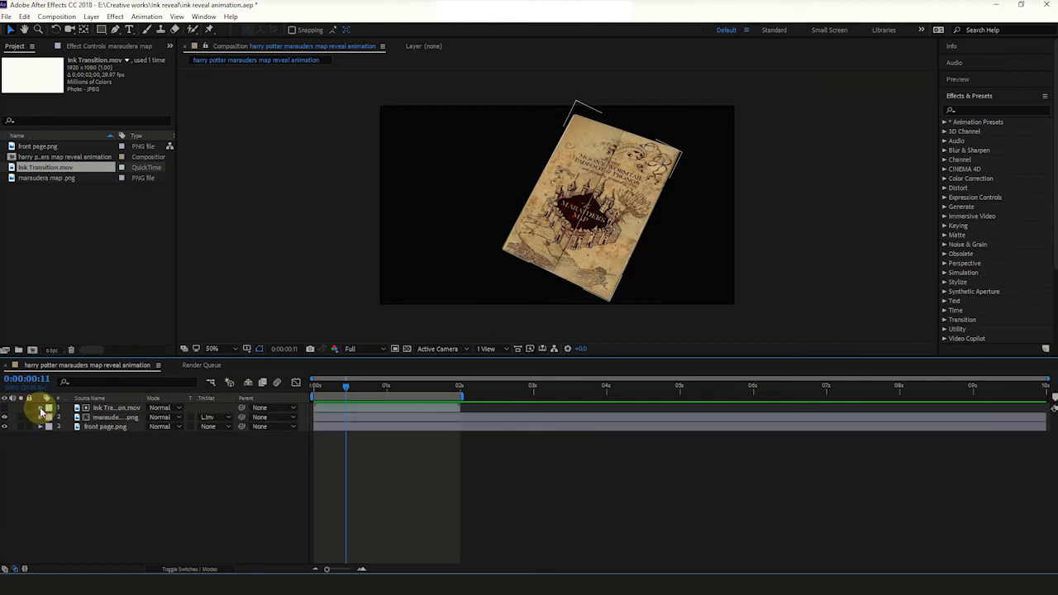
drag(346, 385, 322, 385)
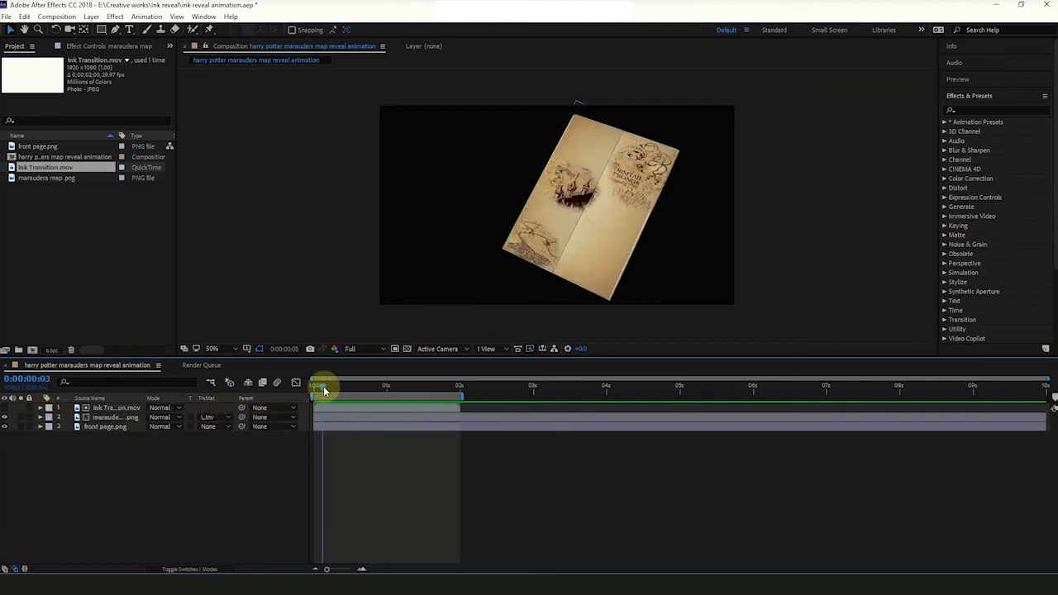
click(7, 17)
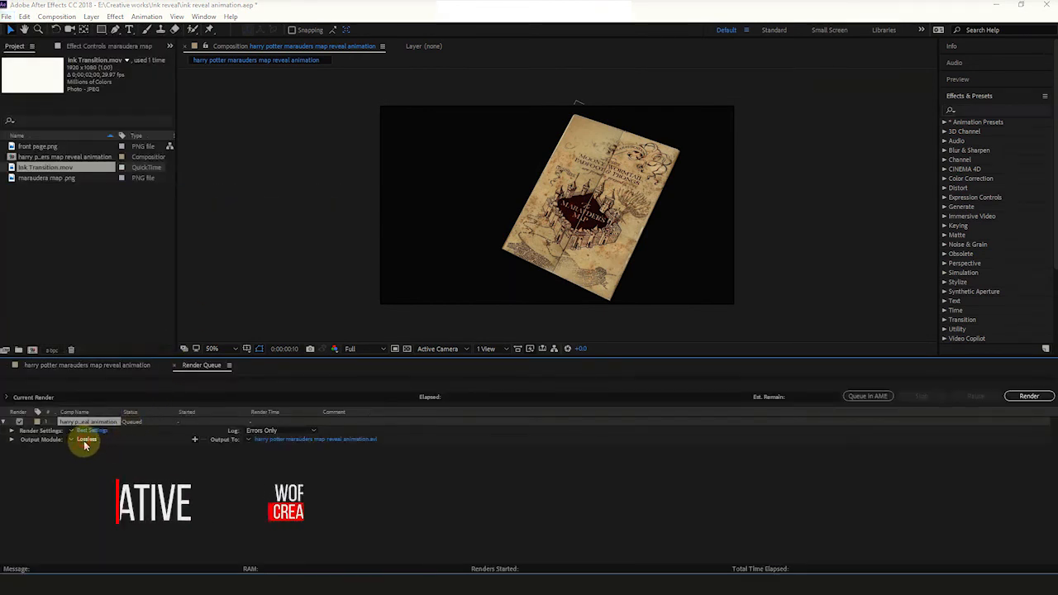
Set the output module to QuickTime with the H.264 codec and alpha-only rendering
click(86, 440)
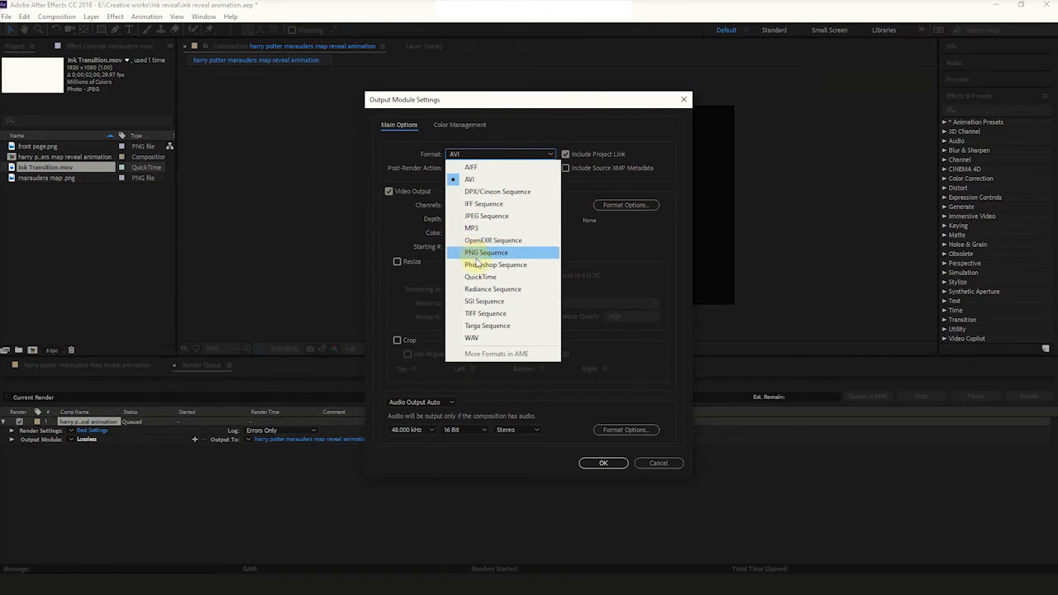
click(479, 278)
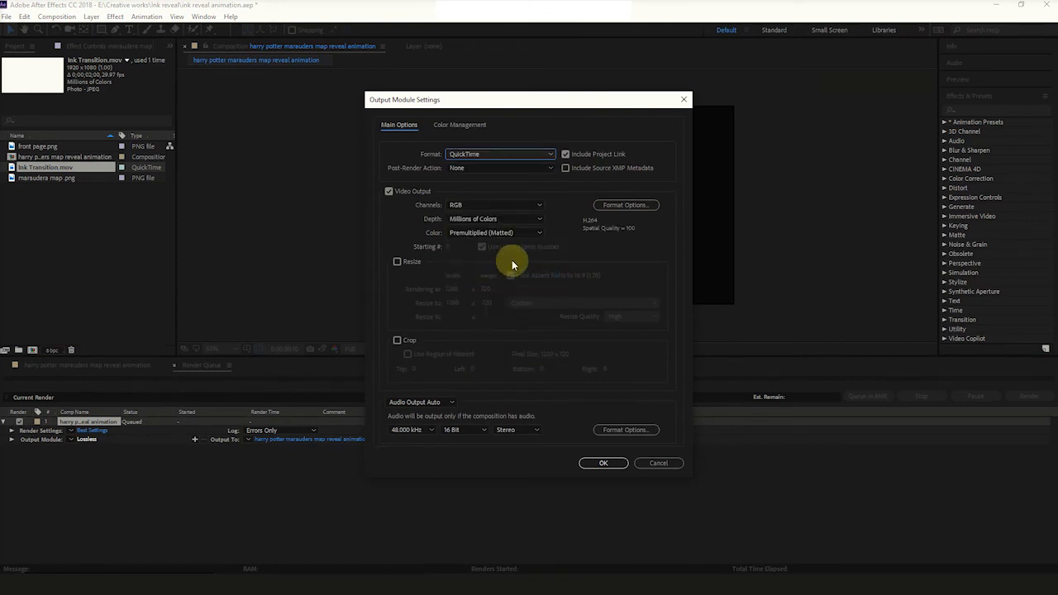
click(625, 205)
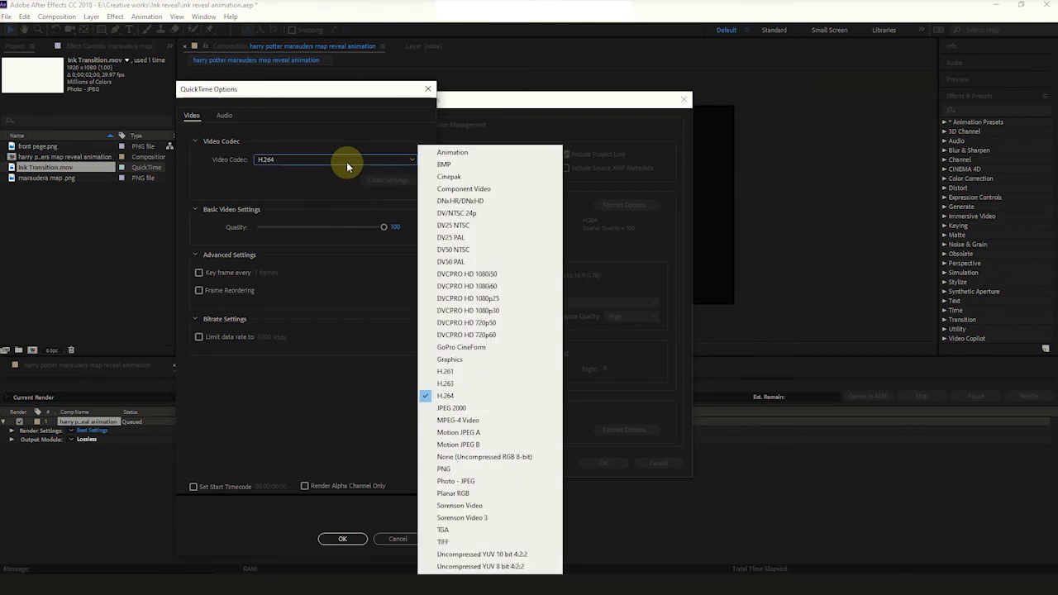
click(444, 395)
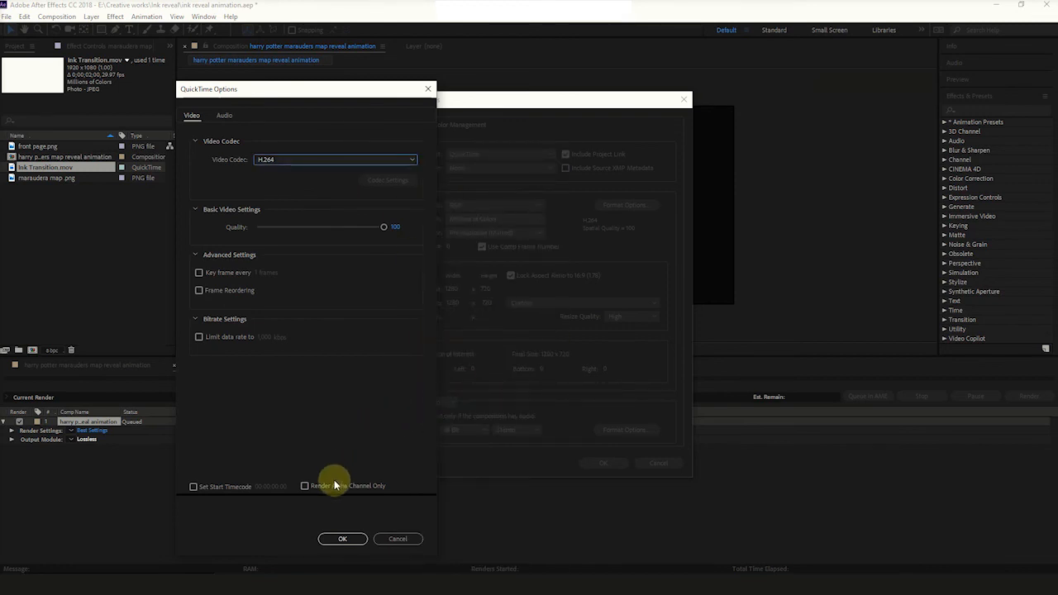
click(304, 486)
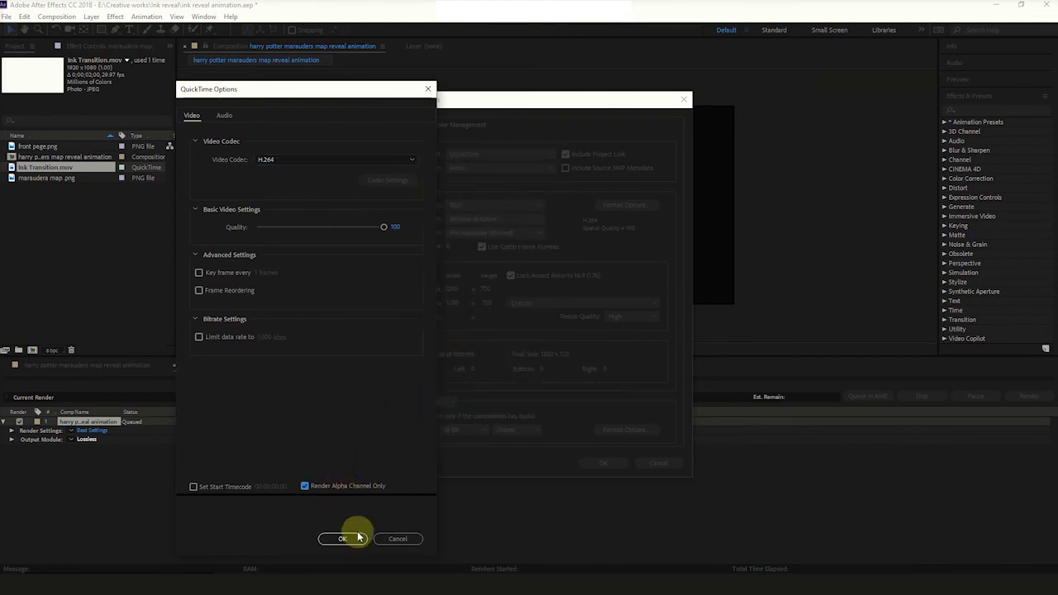
click(342, 539)
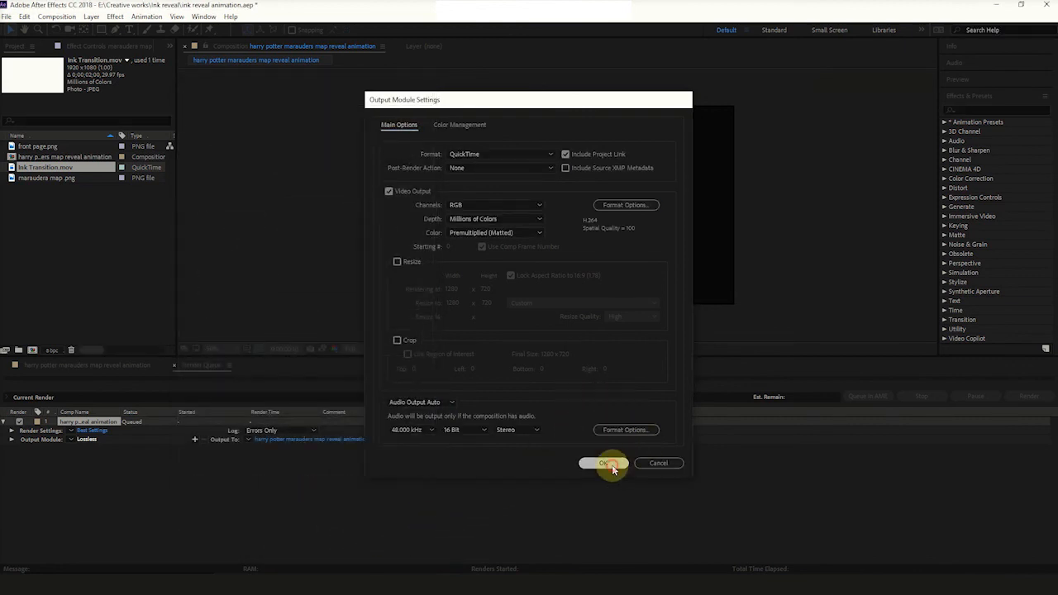
Save the output as 'harry potter marauders map reveal animation.mov' in the ink reveal folder and render it
click(604, 463)
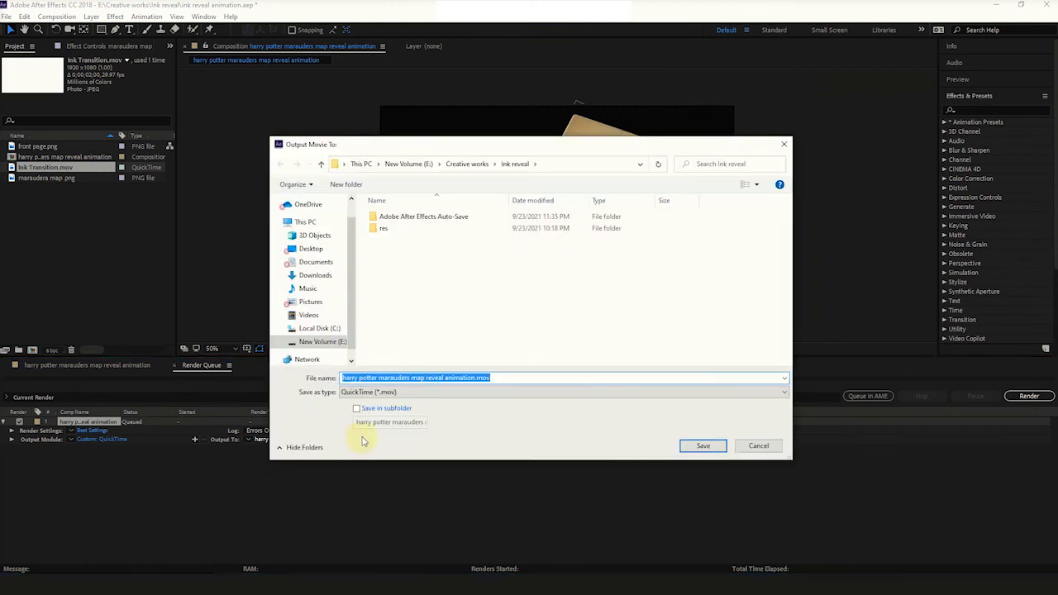
mouse_move(659, 440)
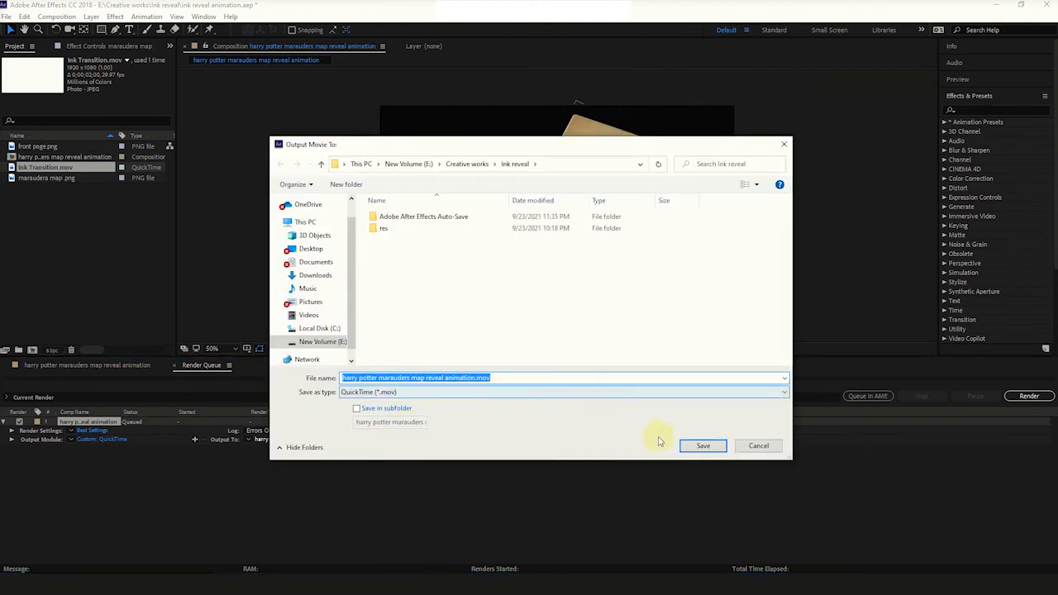
click(703, 446)
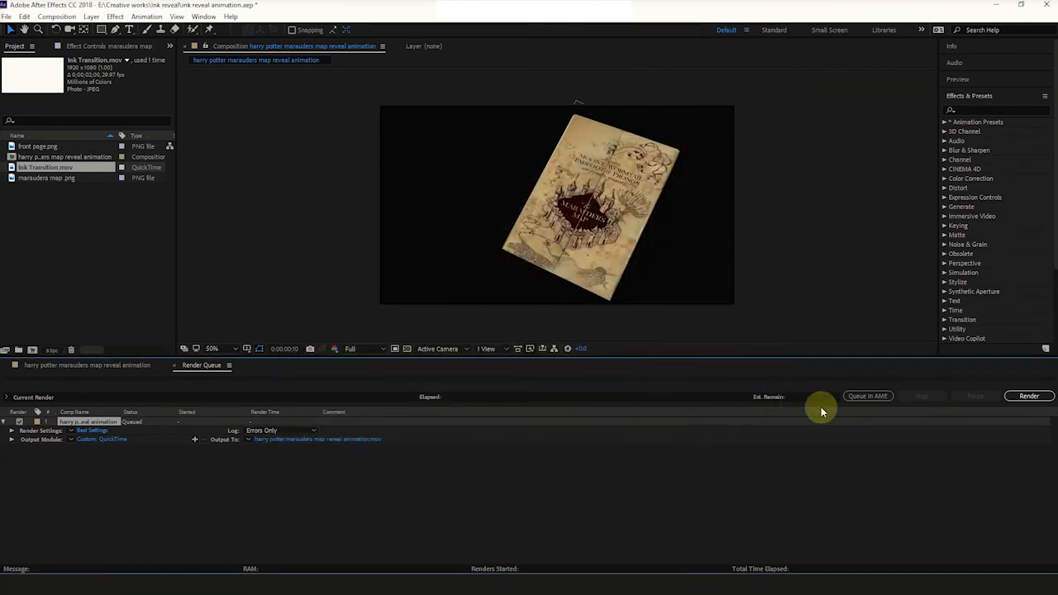
click(1029, 397)
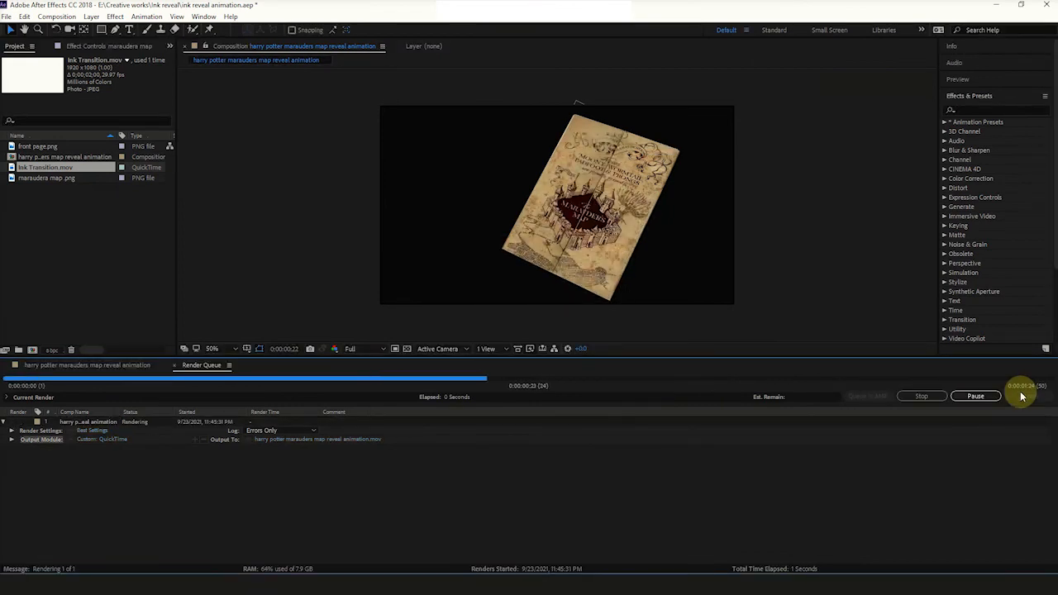